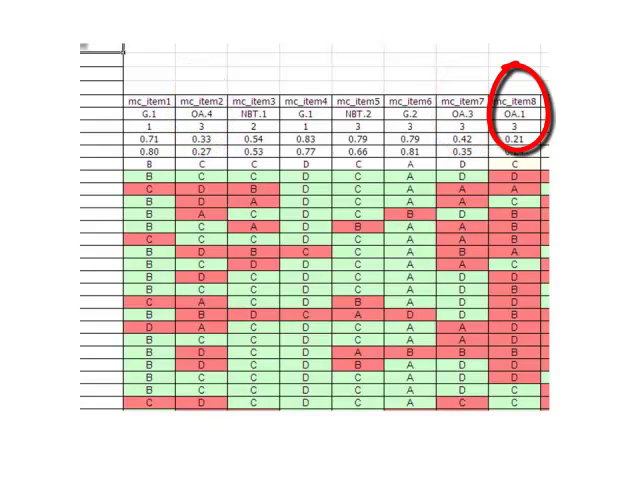
left_click(516, 166)
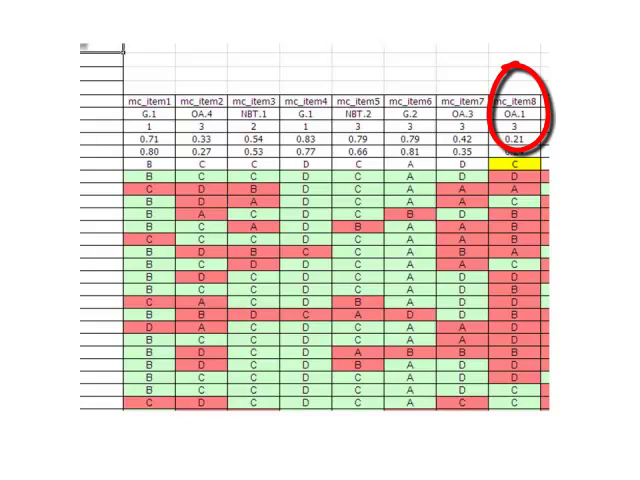